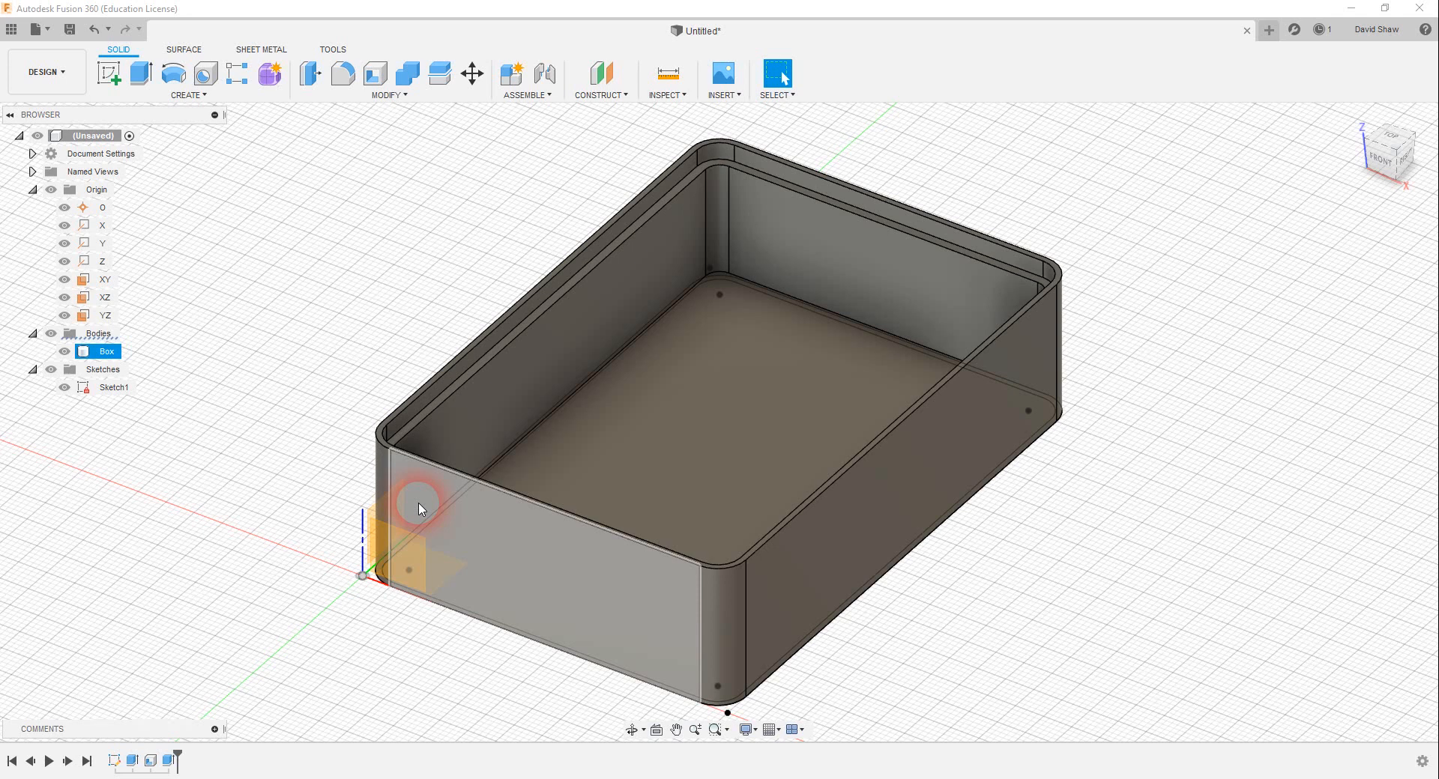
mouse_move(675, 207)
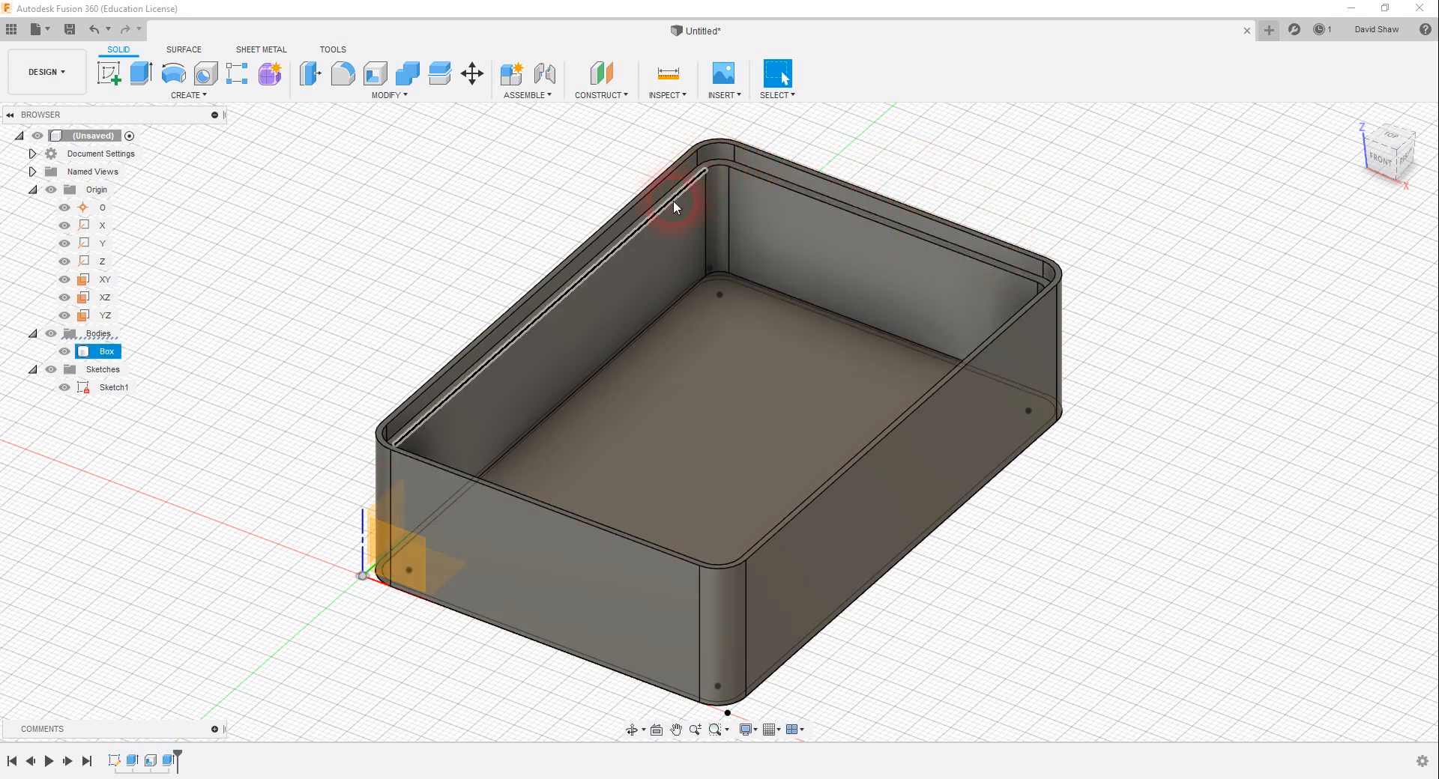
Search 'v3' from the Start menu to launch TechSoft Design V3.
click(1141, 254)
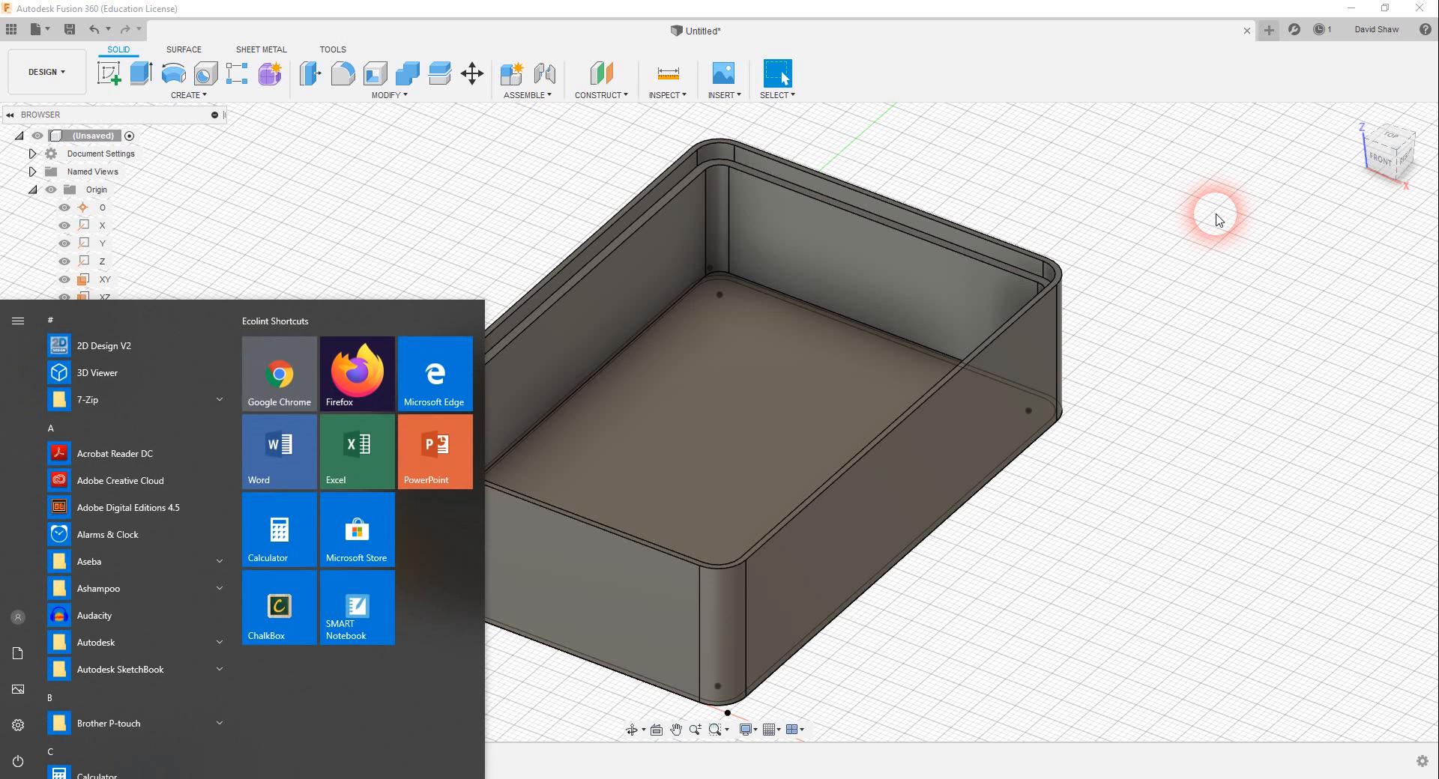
mouse_move(165, 350)
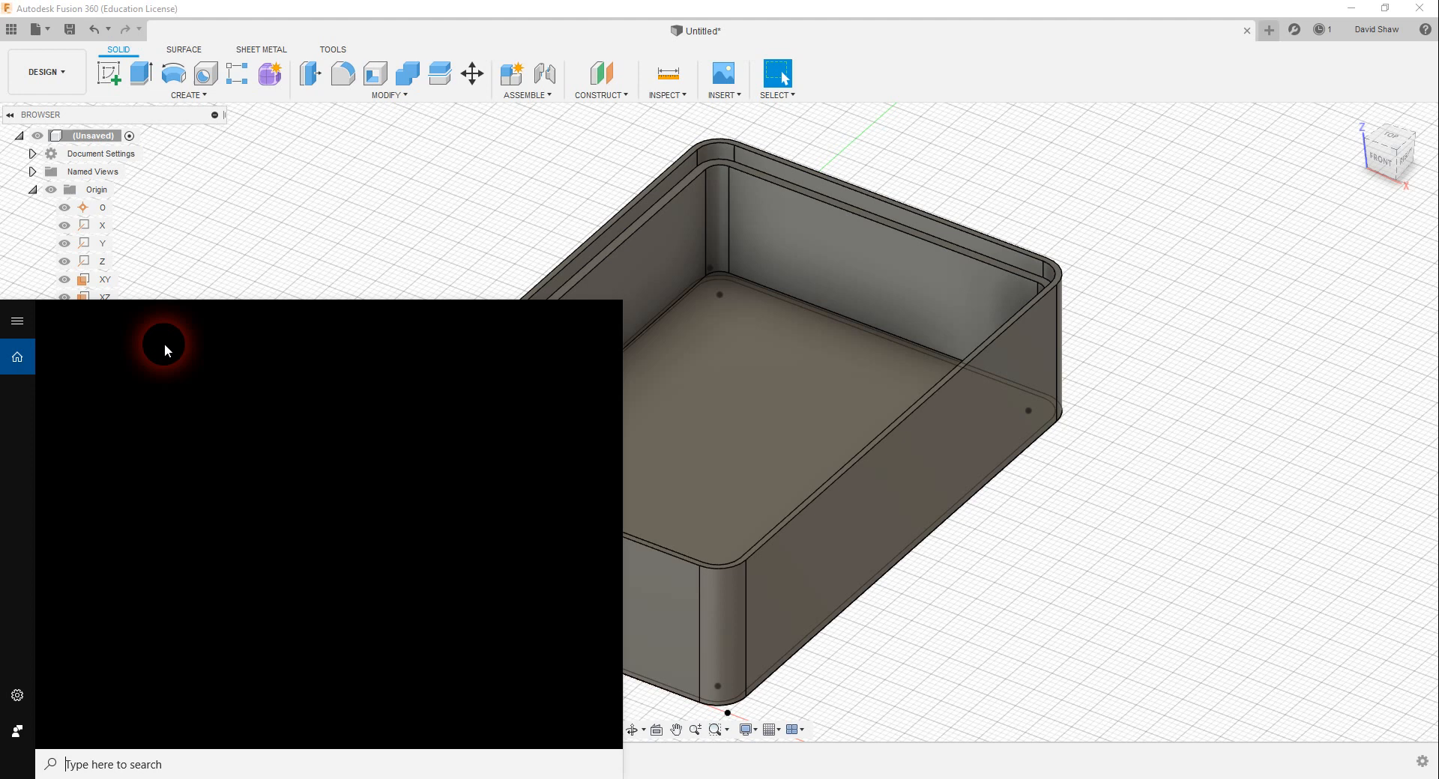
text(v)
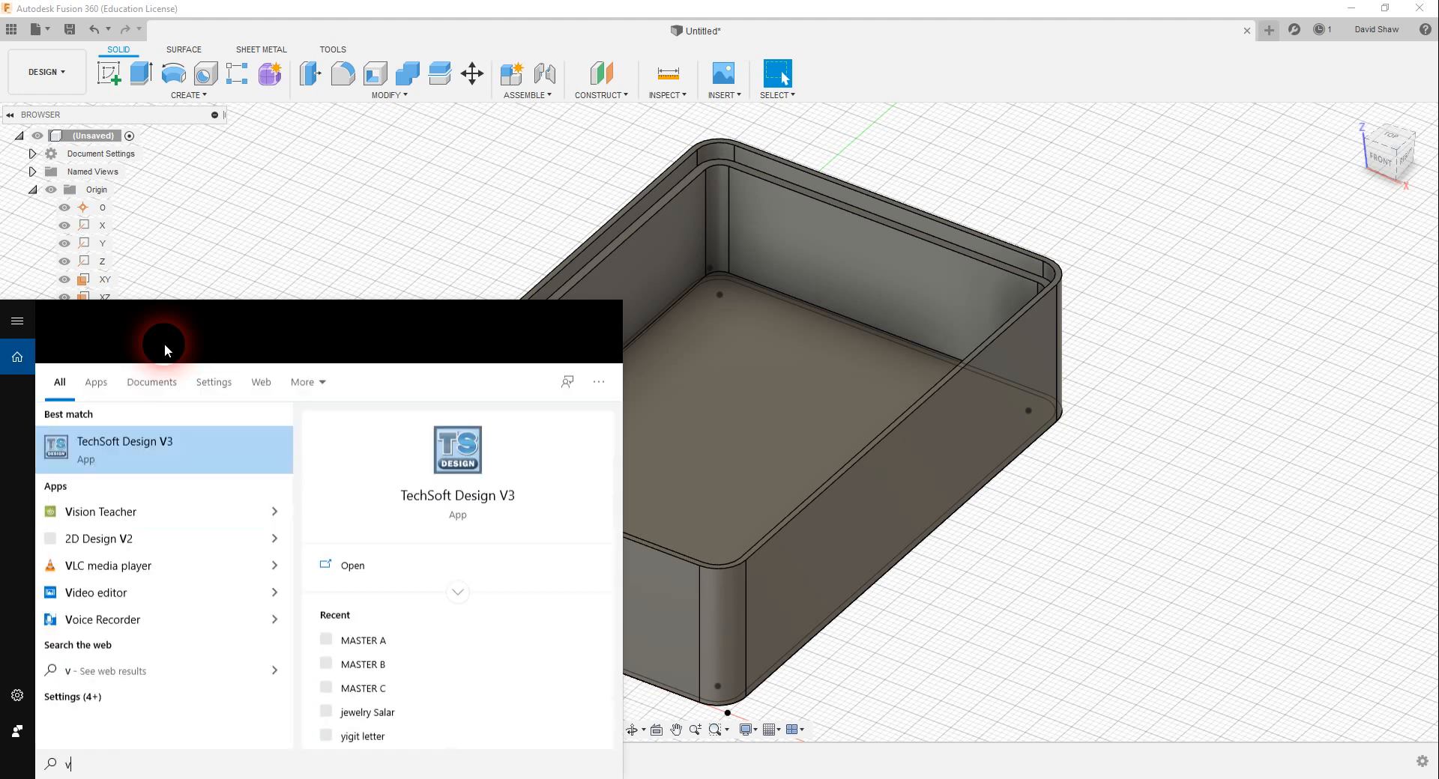
text(3)
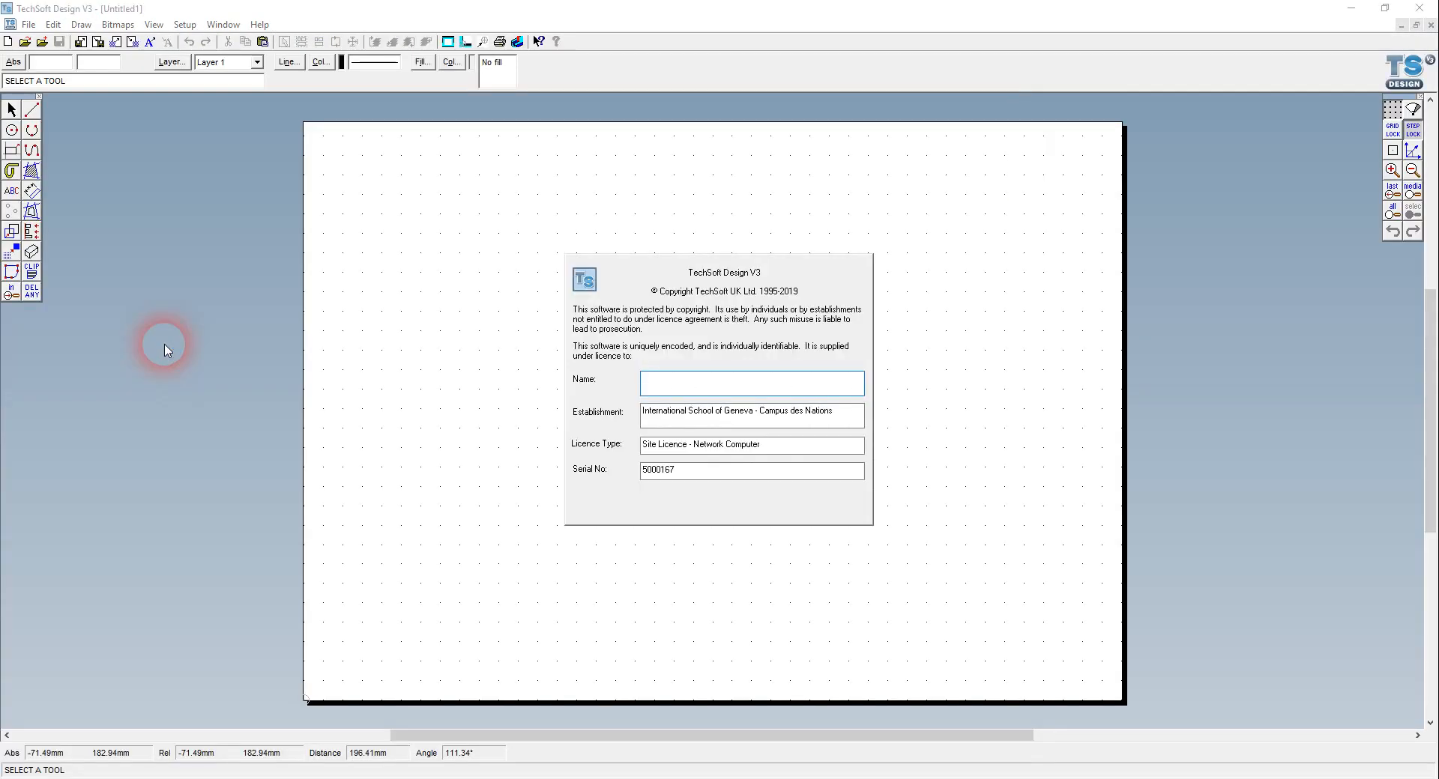
mouse_move(797, 15)
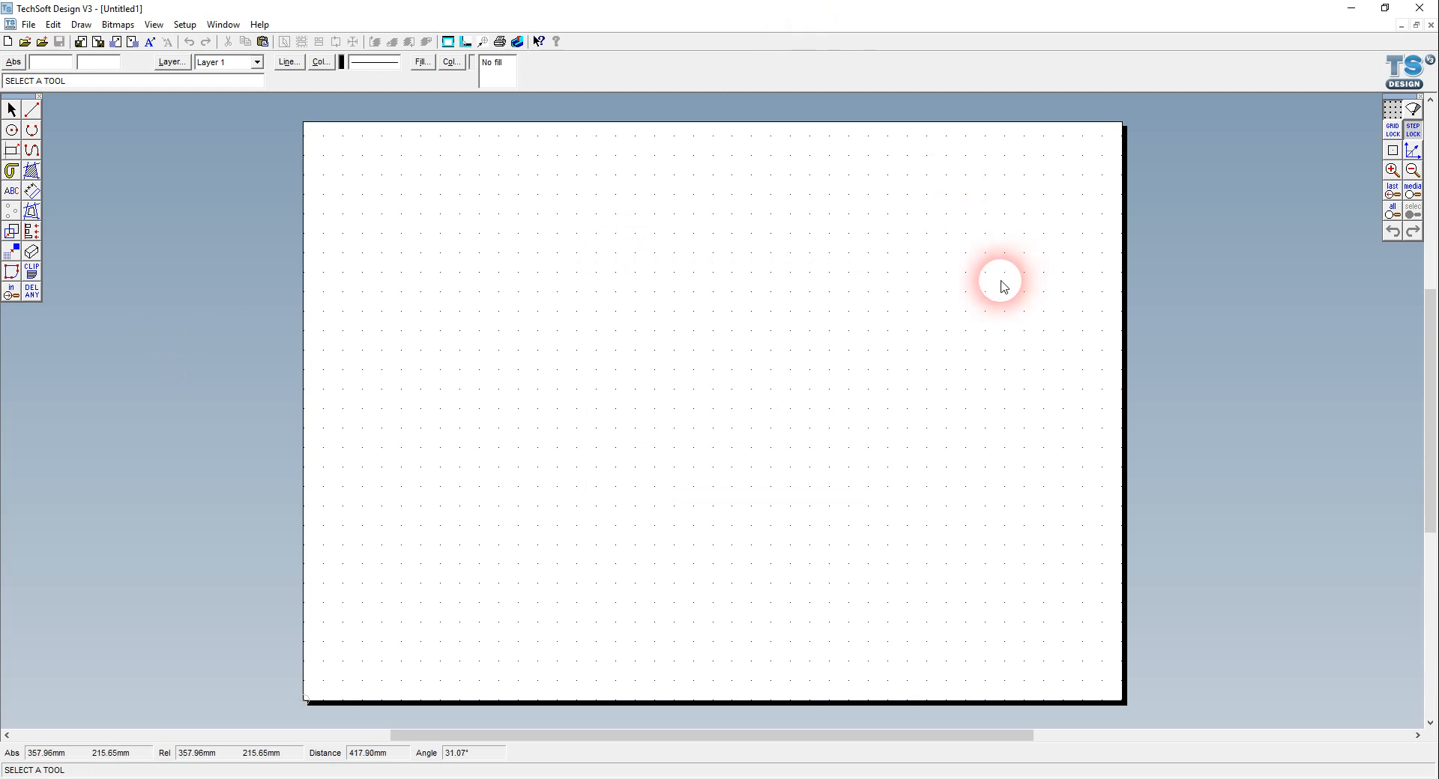
mouse_move(1285, 140)
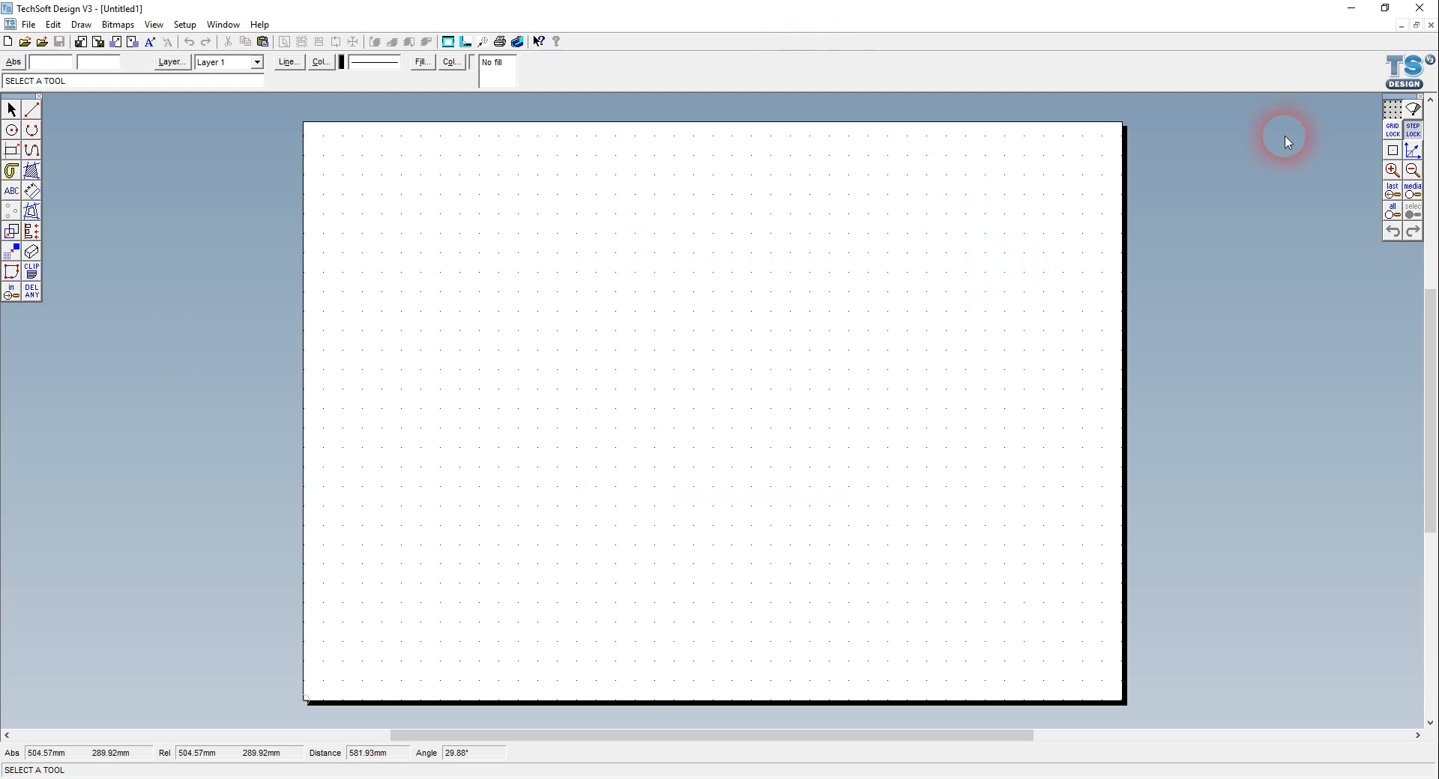
Set the grid to 5 mm spacing, Lines style in pale blue, and apply it.
click(1392, 129)
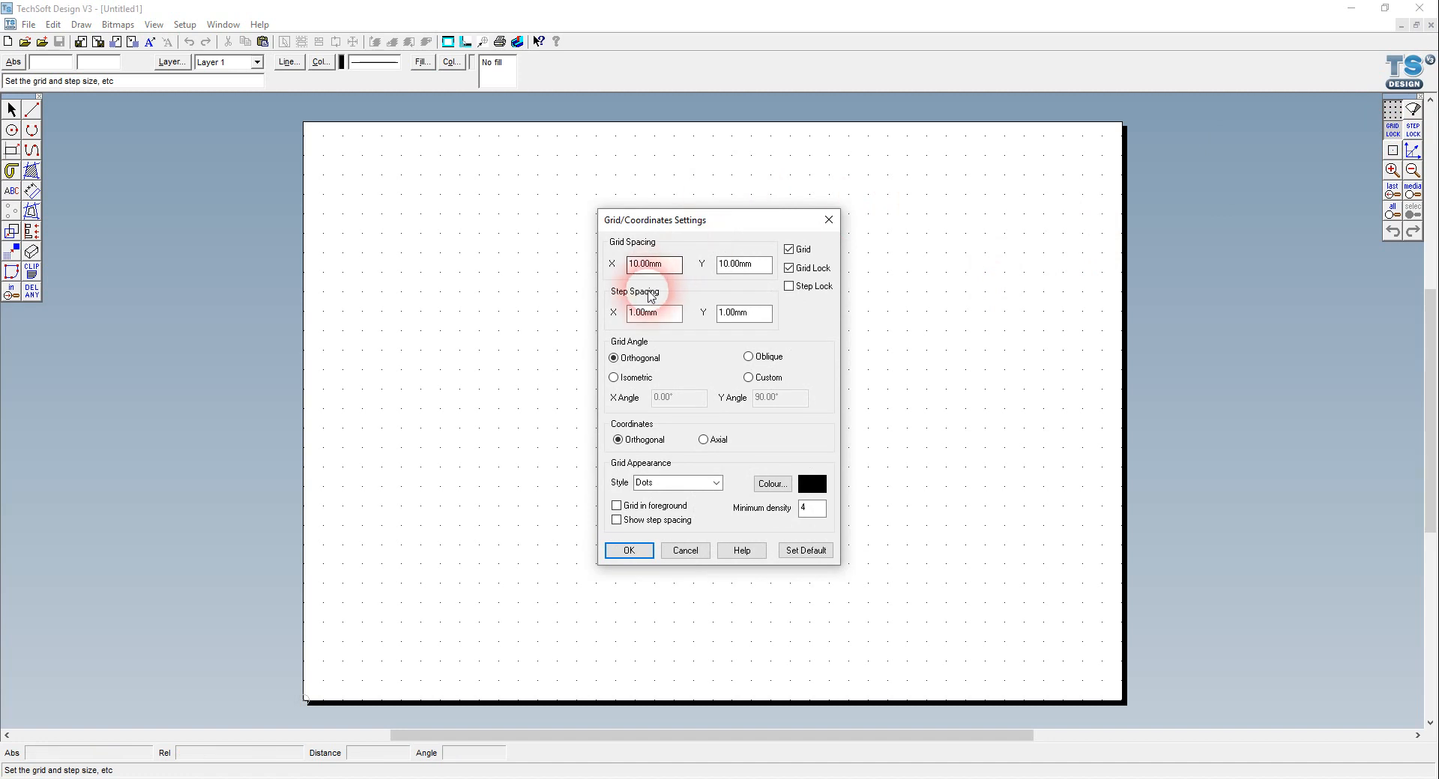
triple_click(652, 264)
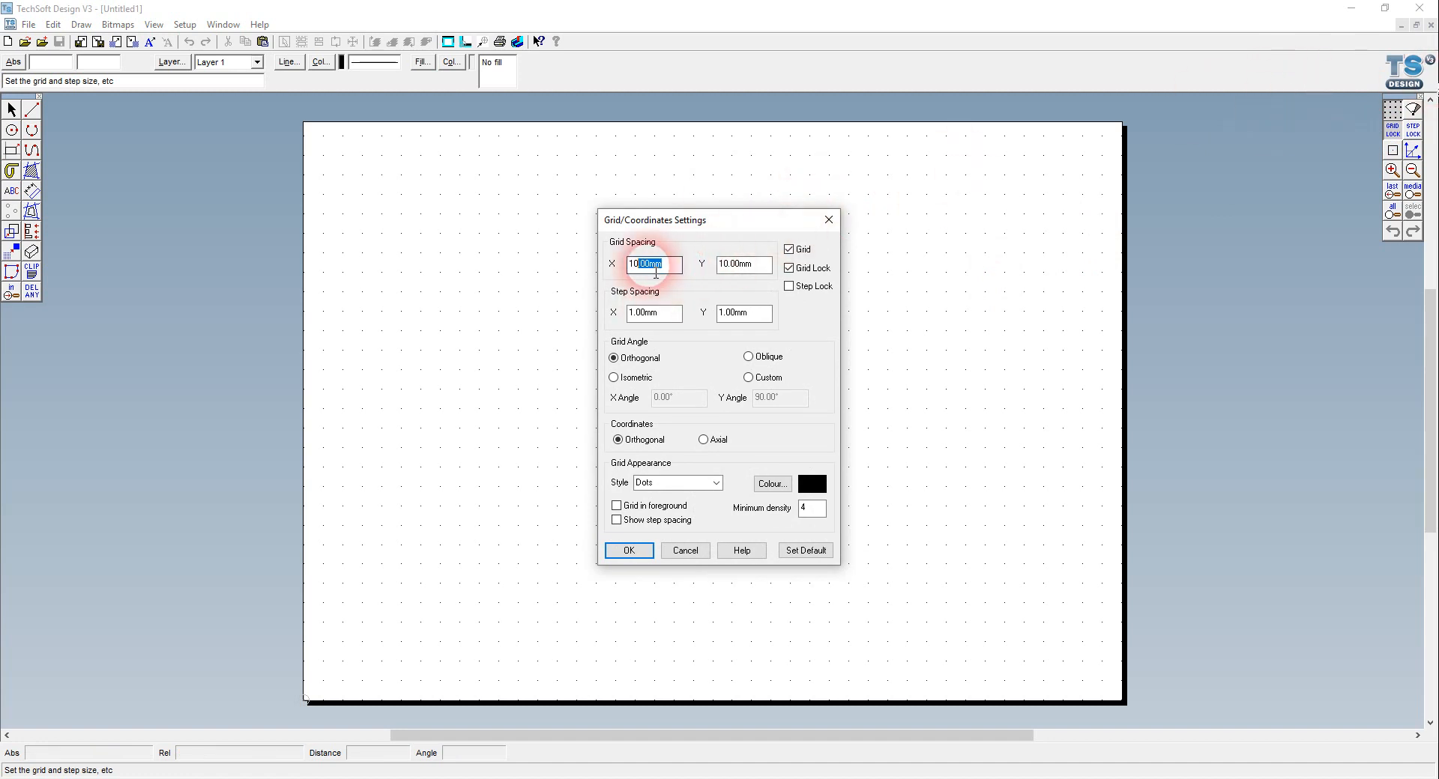
text(5)
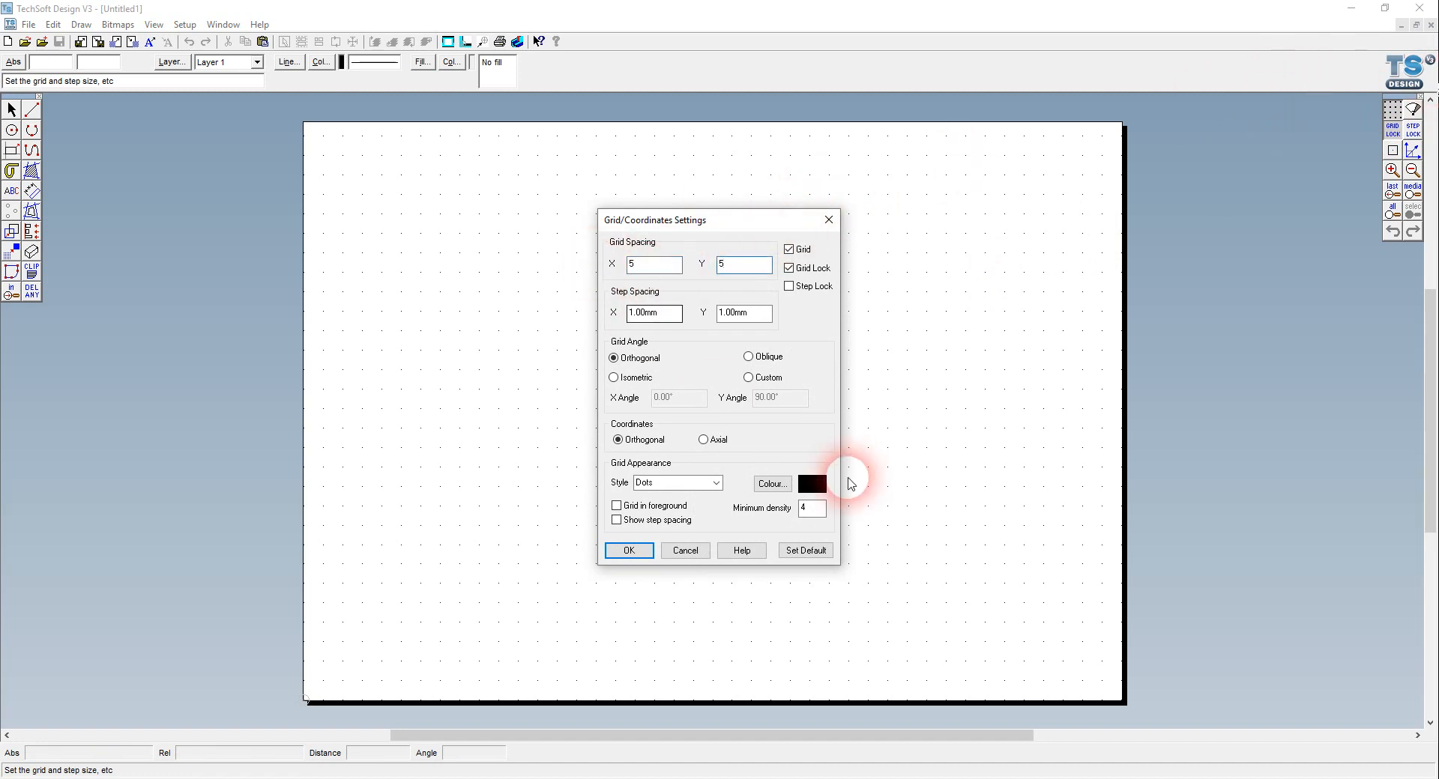
click(677, 483)
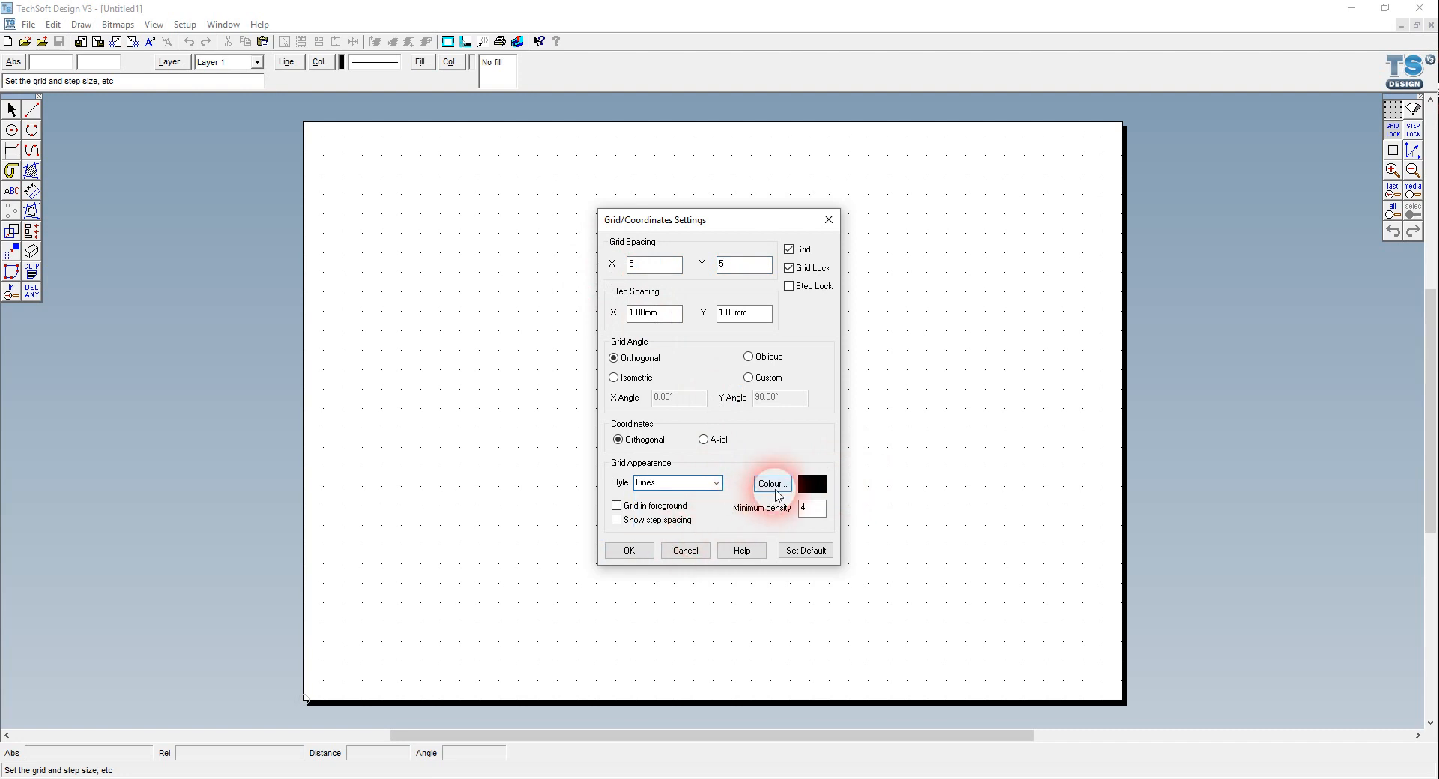
click(770, 484)
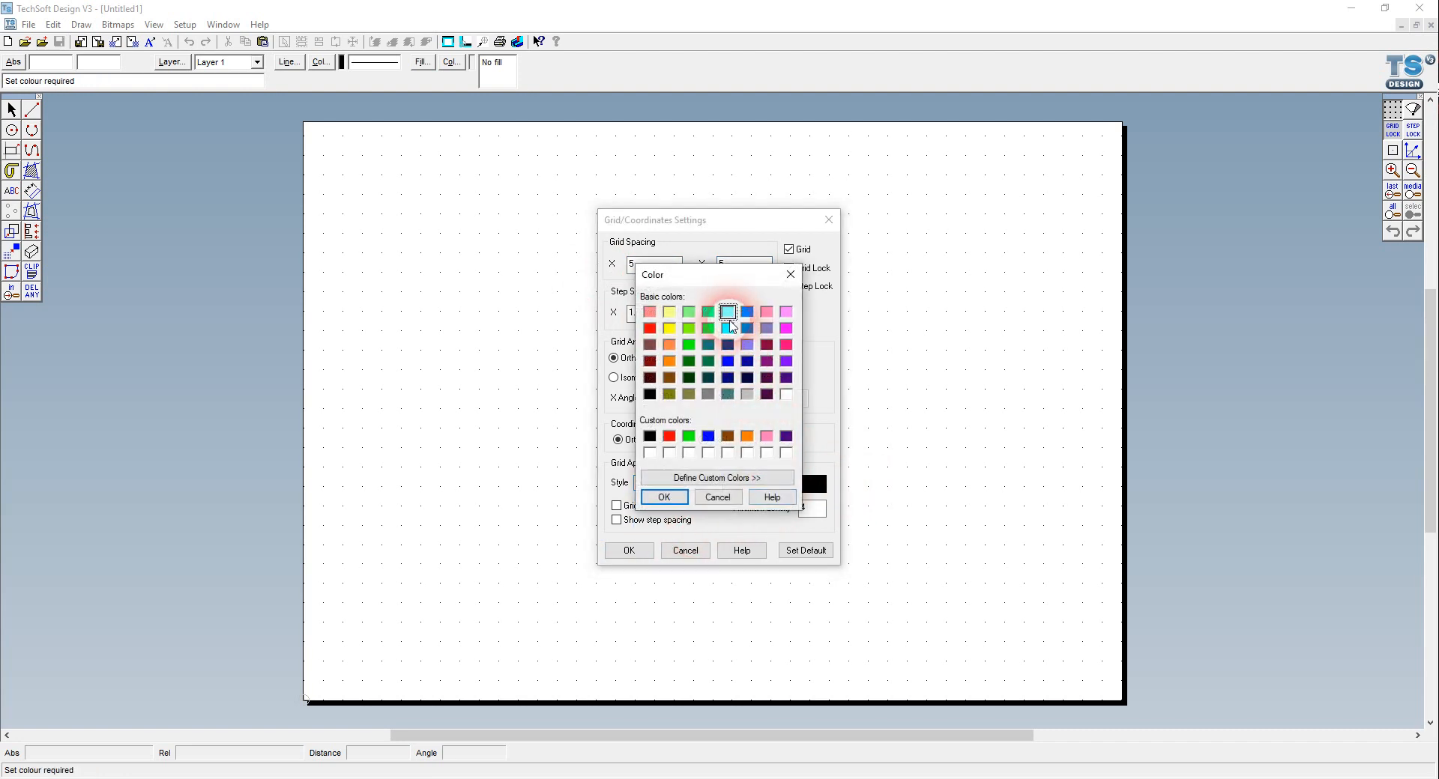
click(663, 496)
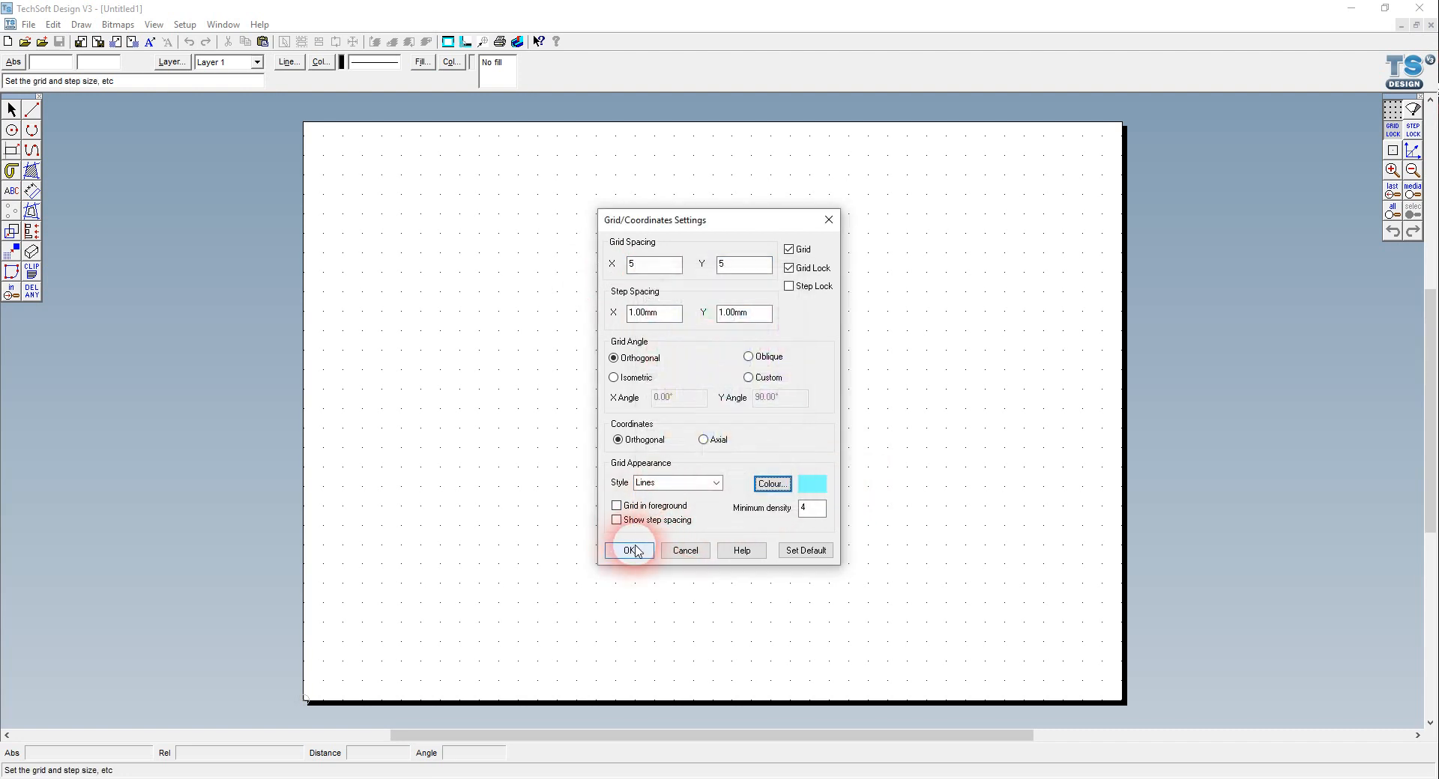
click(629, 550)
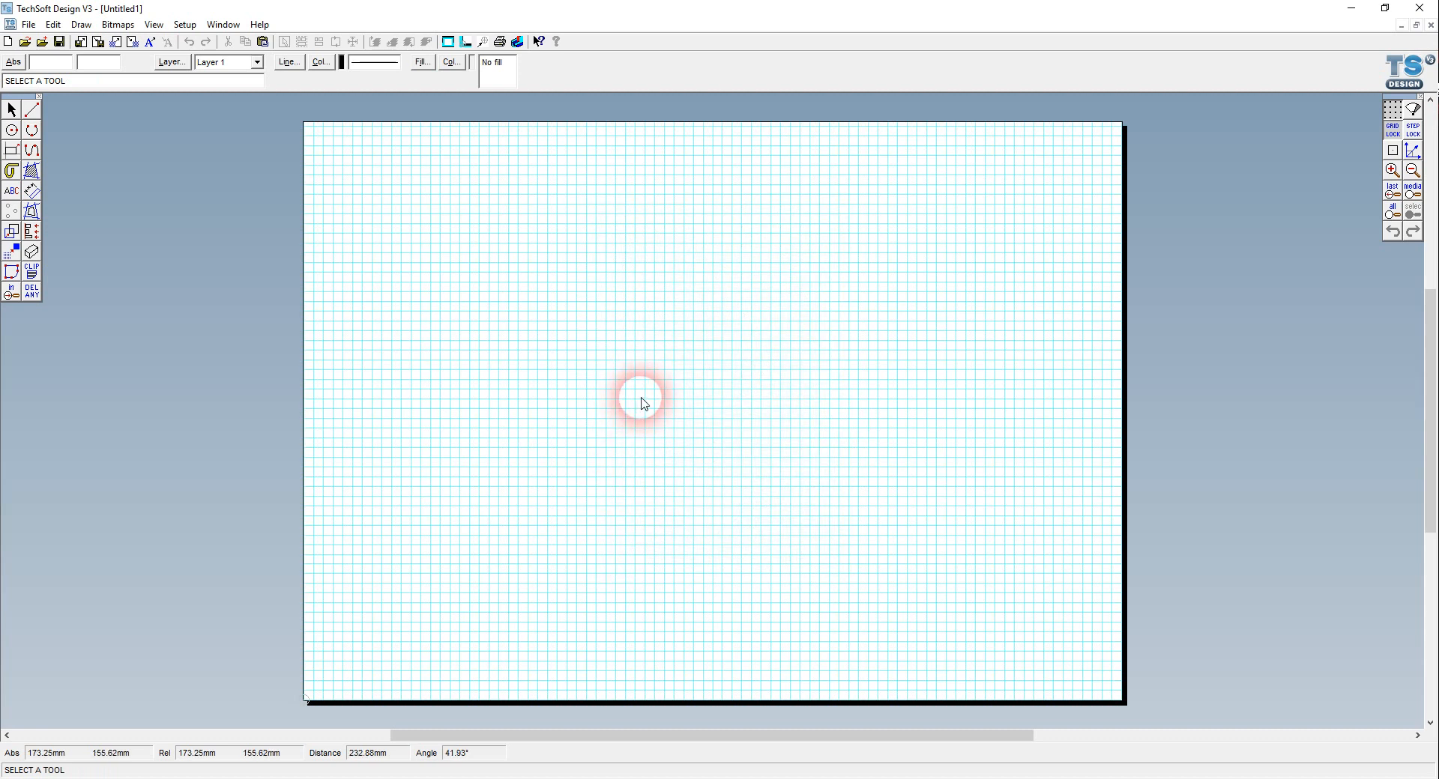